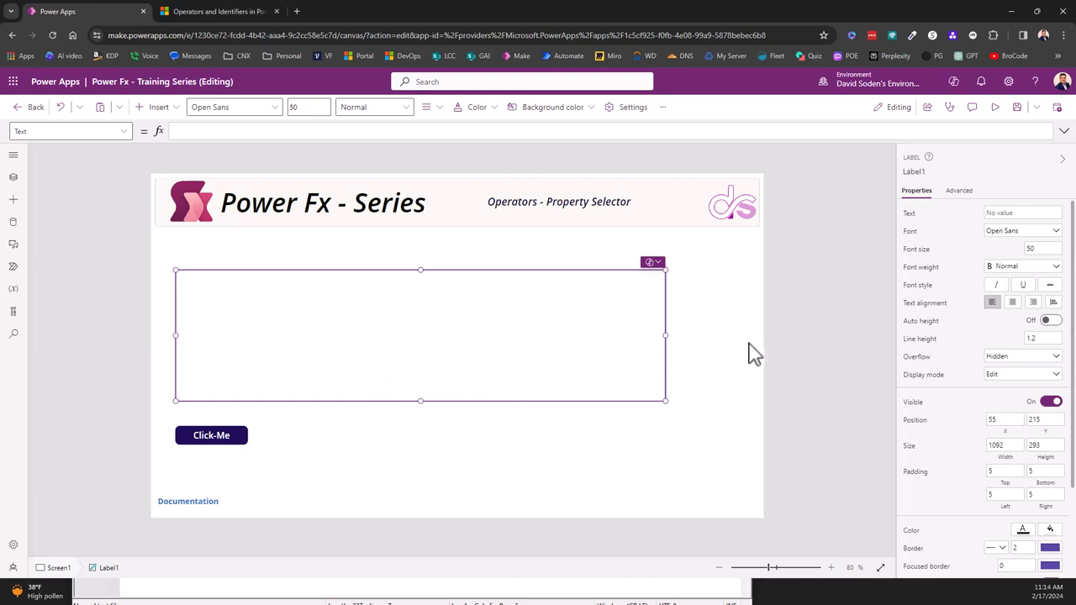
mouse_move(820, 335)
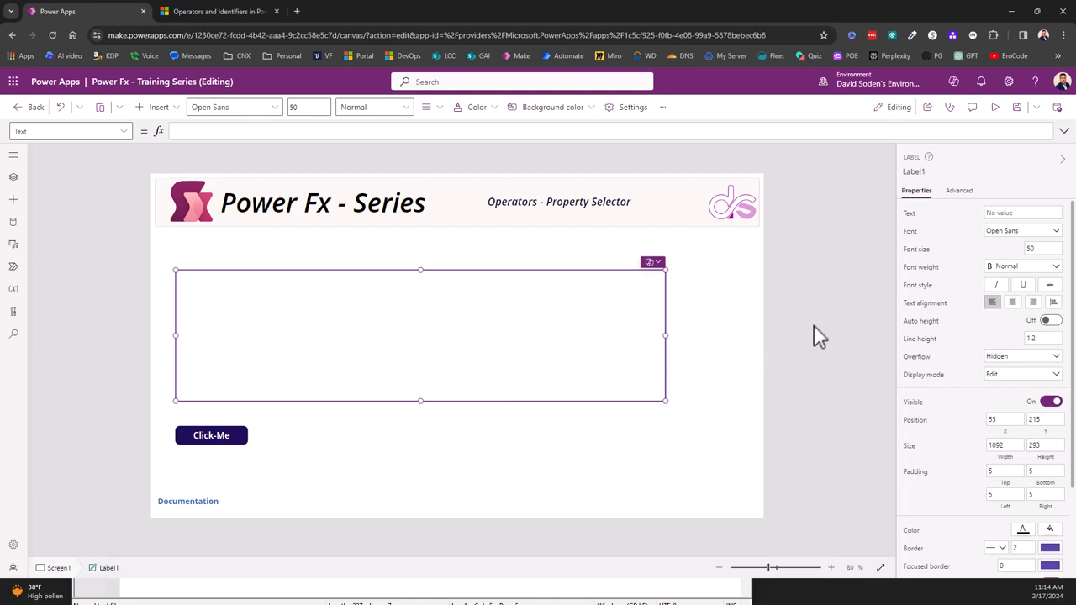
mouse_move(87, 270)
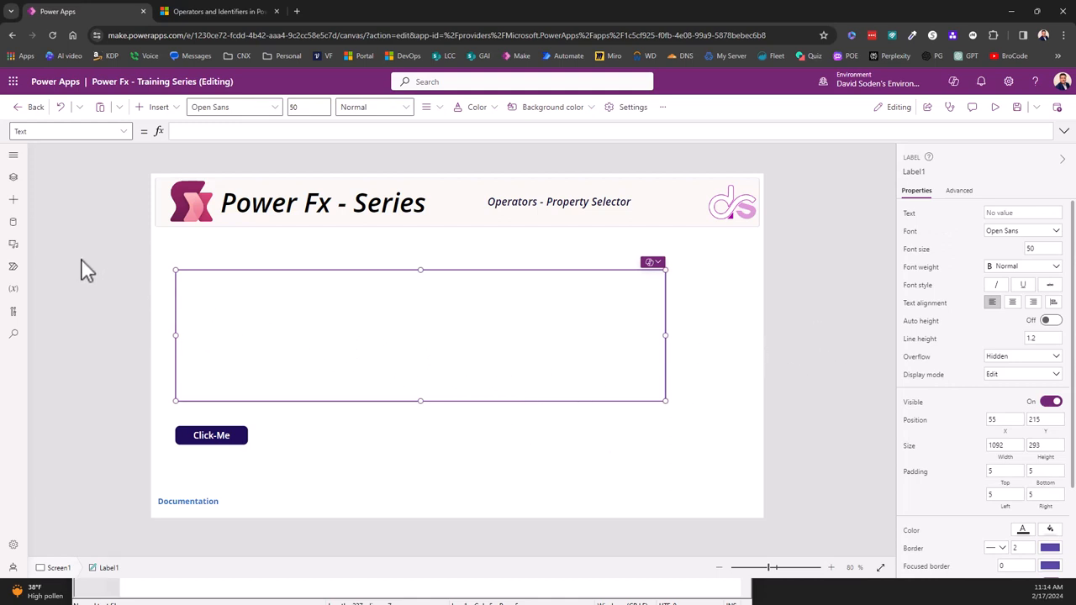
mouse_move(110, 267)
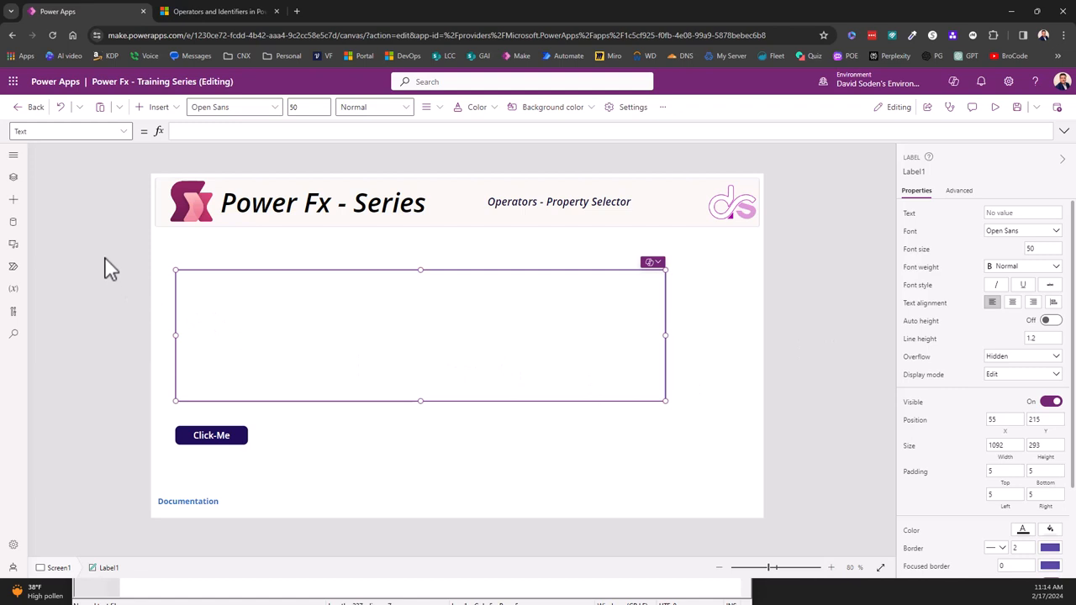
mouse_move(240, 332)
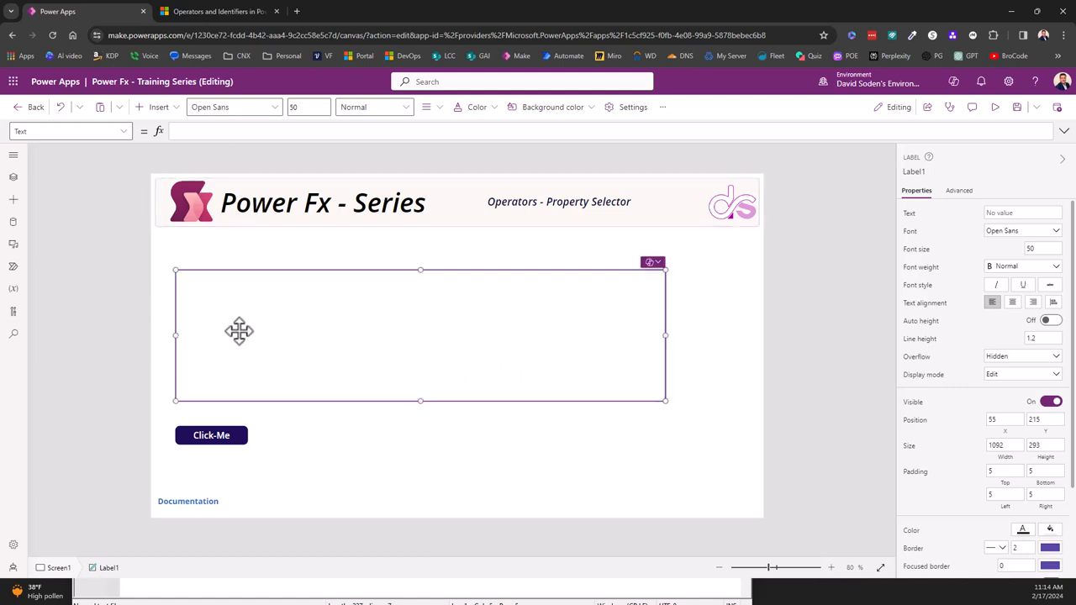
mouse_move(332, 304)
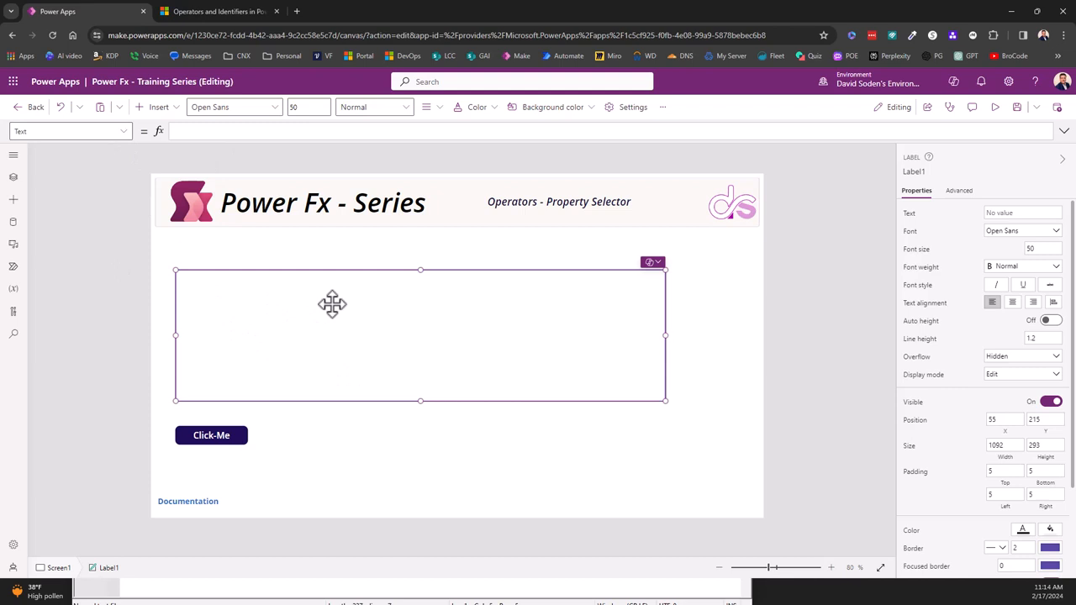
Switch the formula bar to Label1's Fill property and start typing a Color formula
left_click(67, 132)
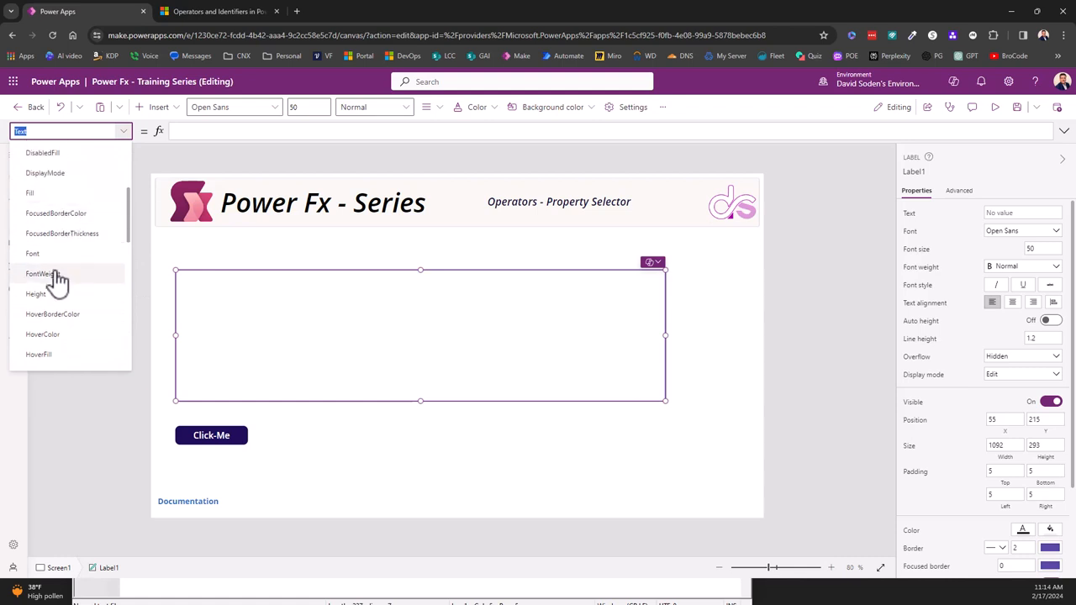
left_click(30, 192)
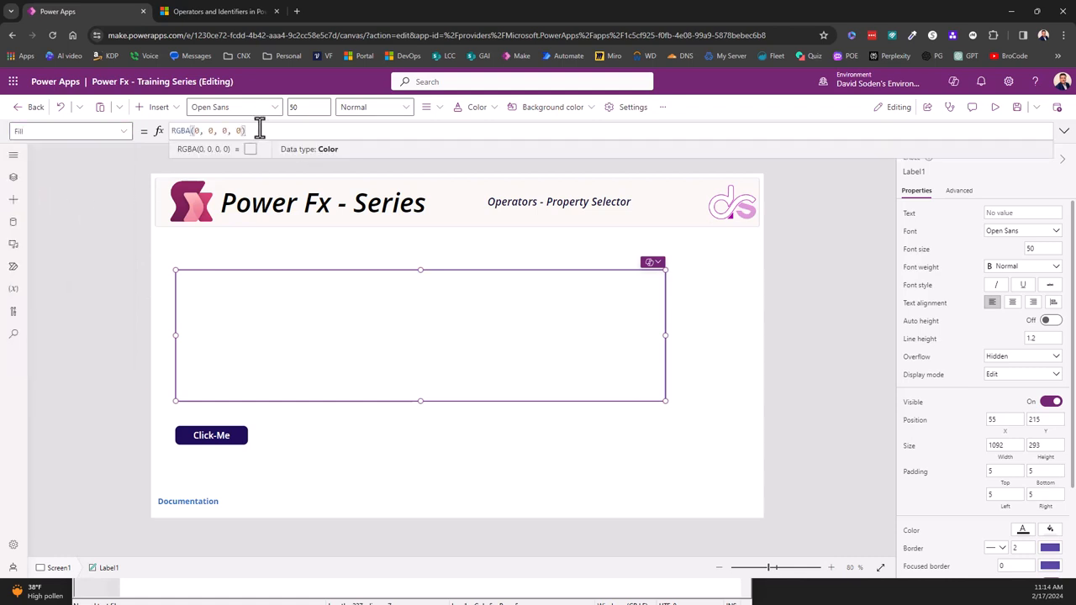
type("colo")
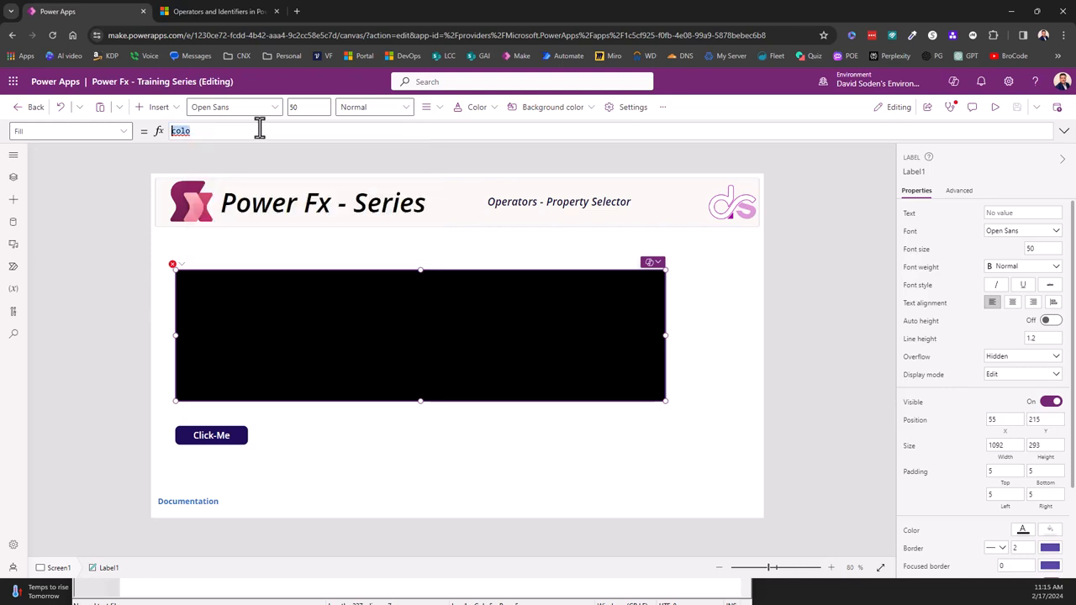
Type 'App' into the Fill formula, then switch the formula bar to Width (1092)
type("app")
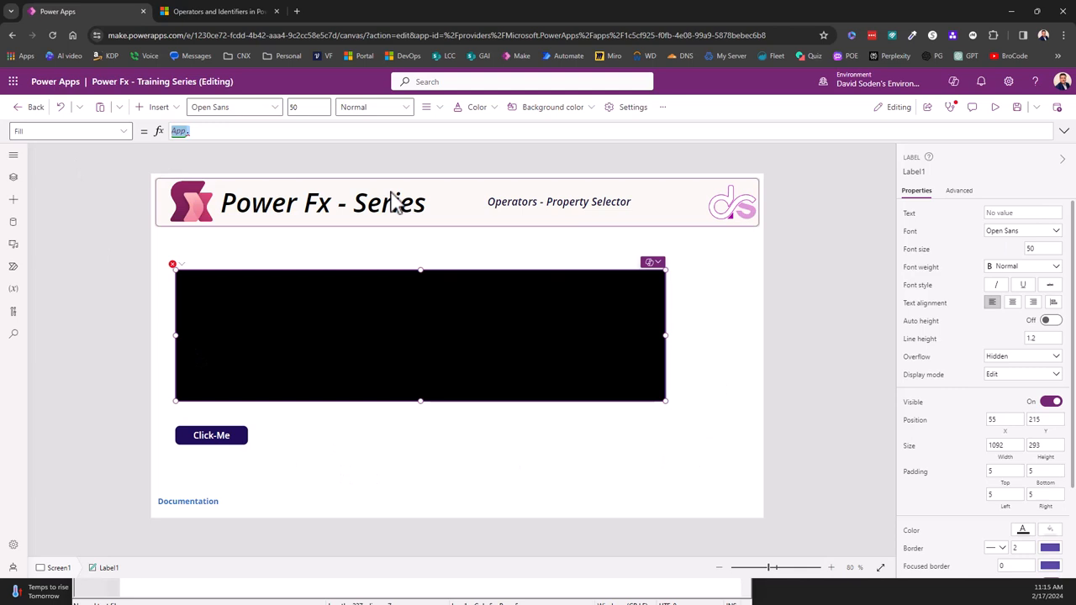
mouse_move(269, 217)
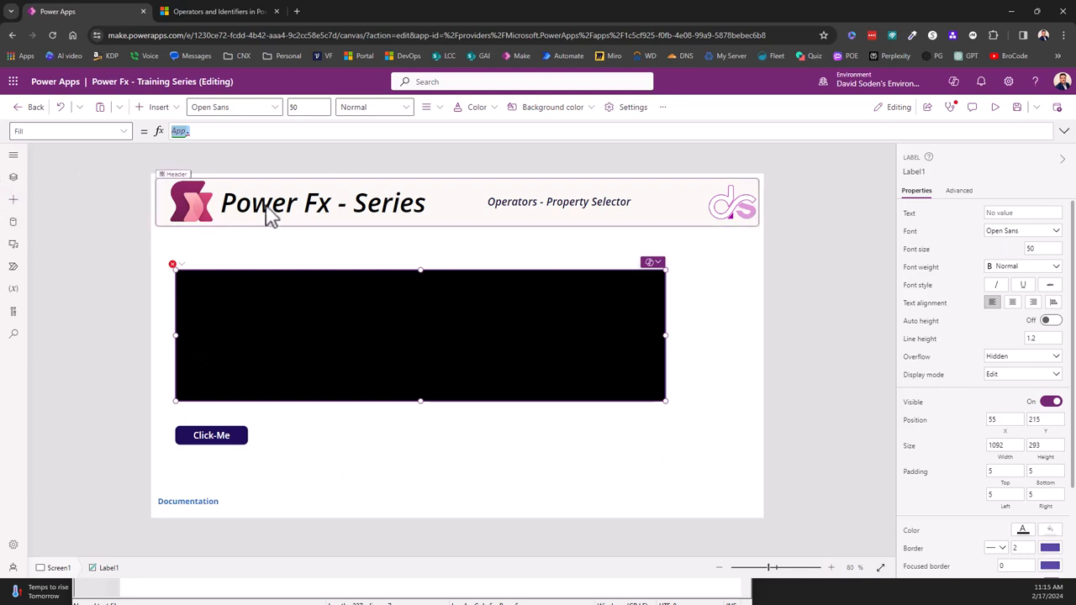
mouse_move(298, 363)
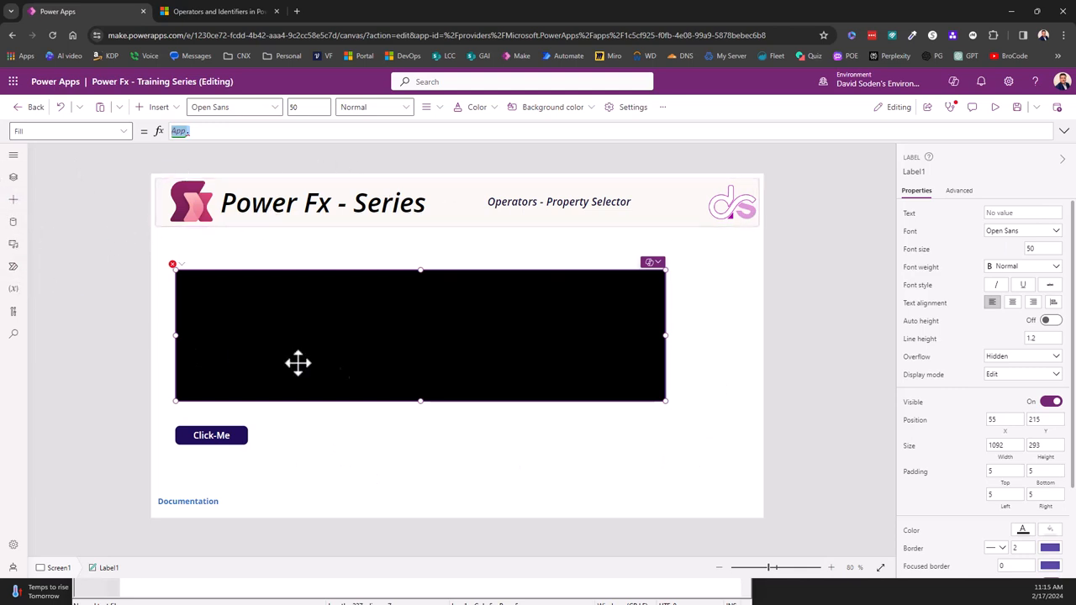
left_click(71, 131)
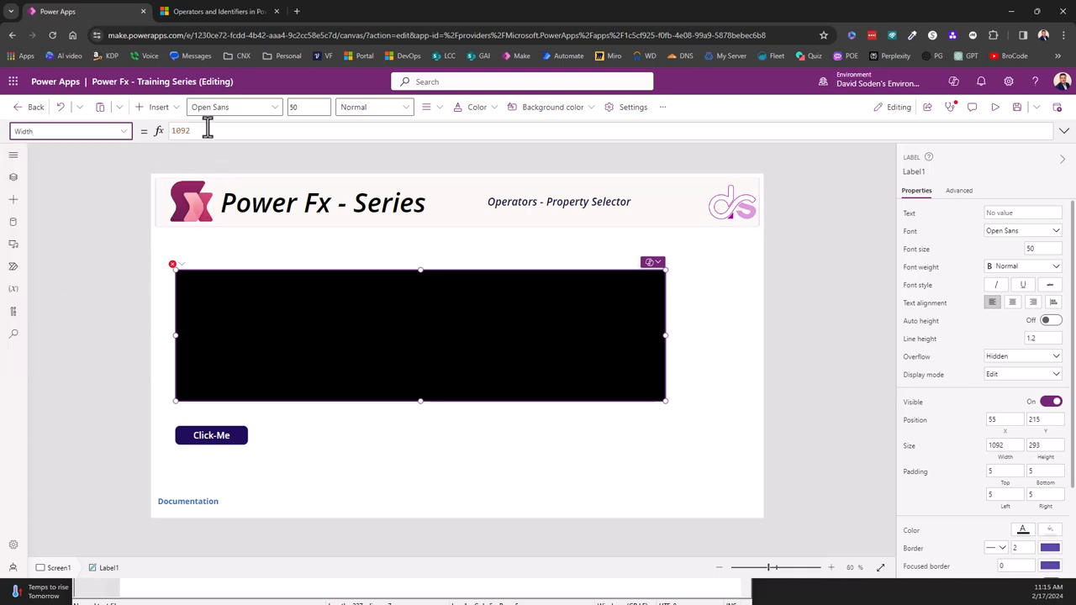
Type 'App.' in the Width formula and insert ActiveScreen from IntelliSense
type("app")
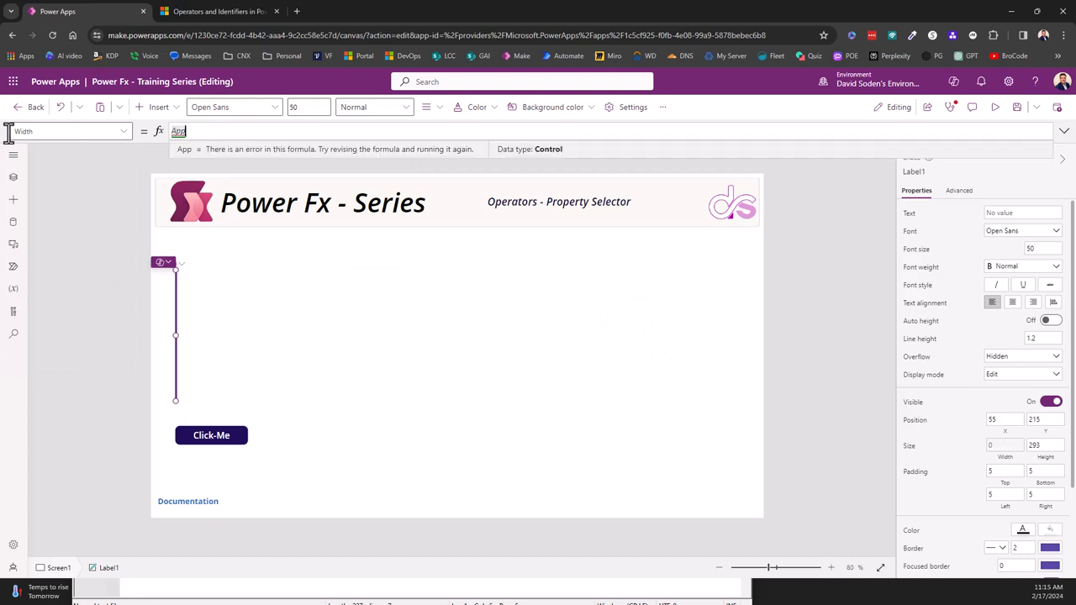
type(".")
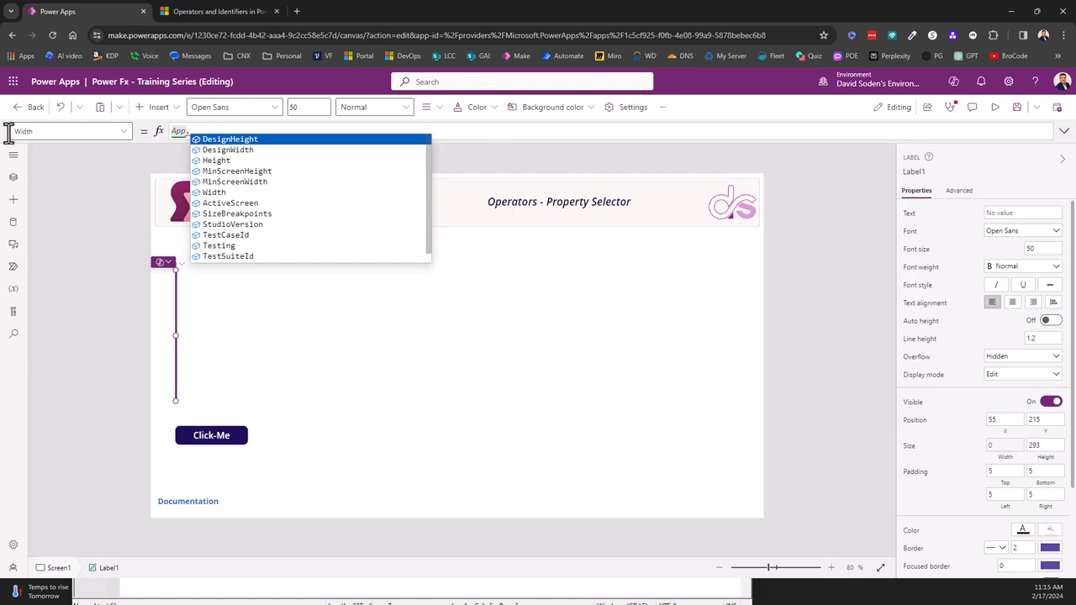
mouse_move(227, 149)
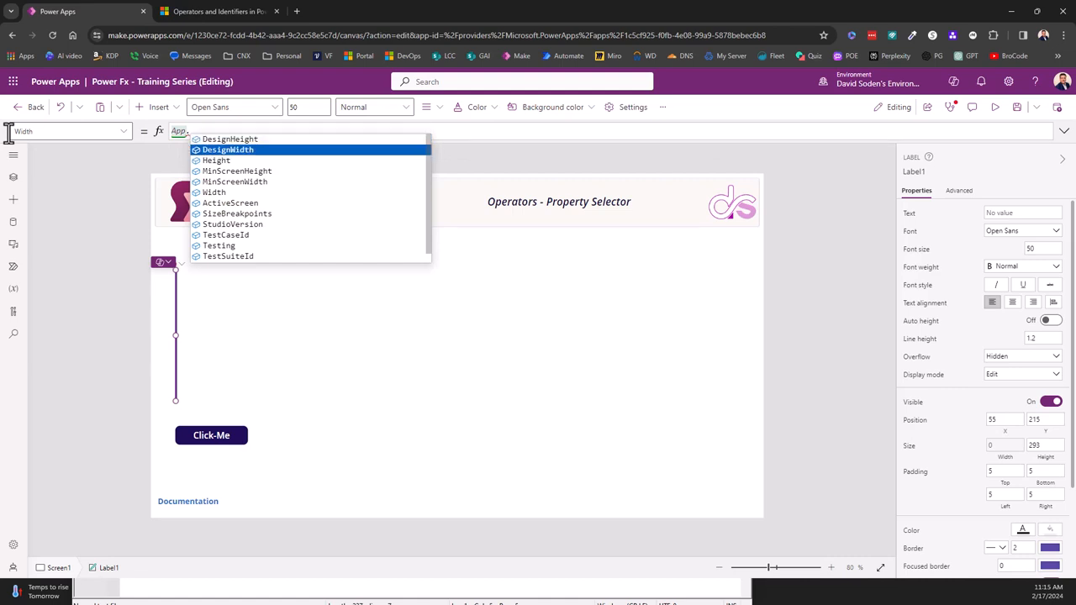
left_click(230, 203)
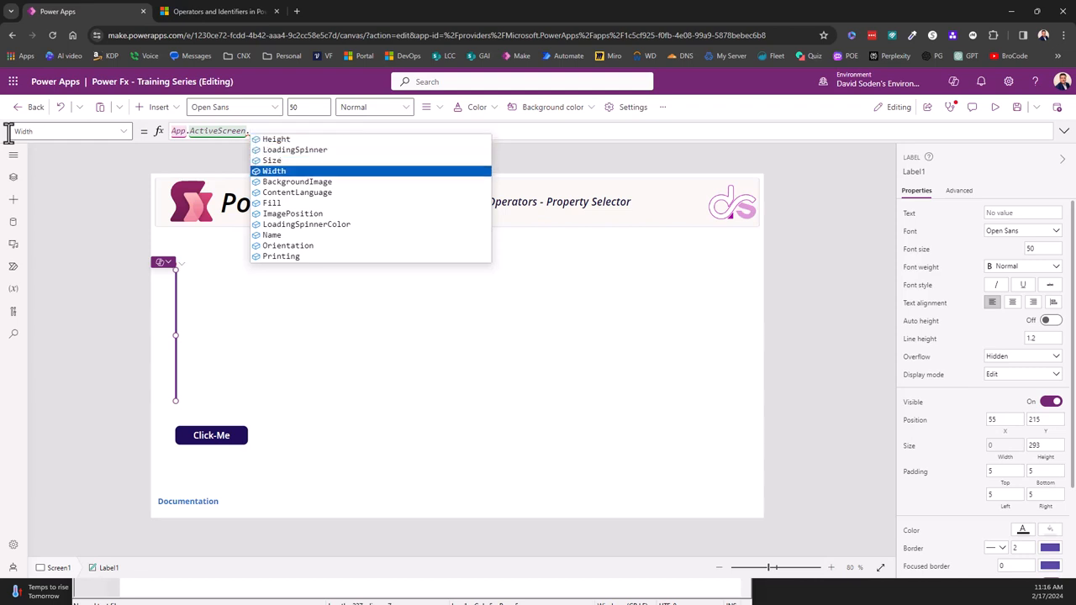
left_click(273, 171)
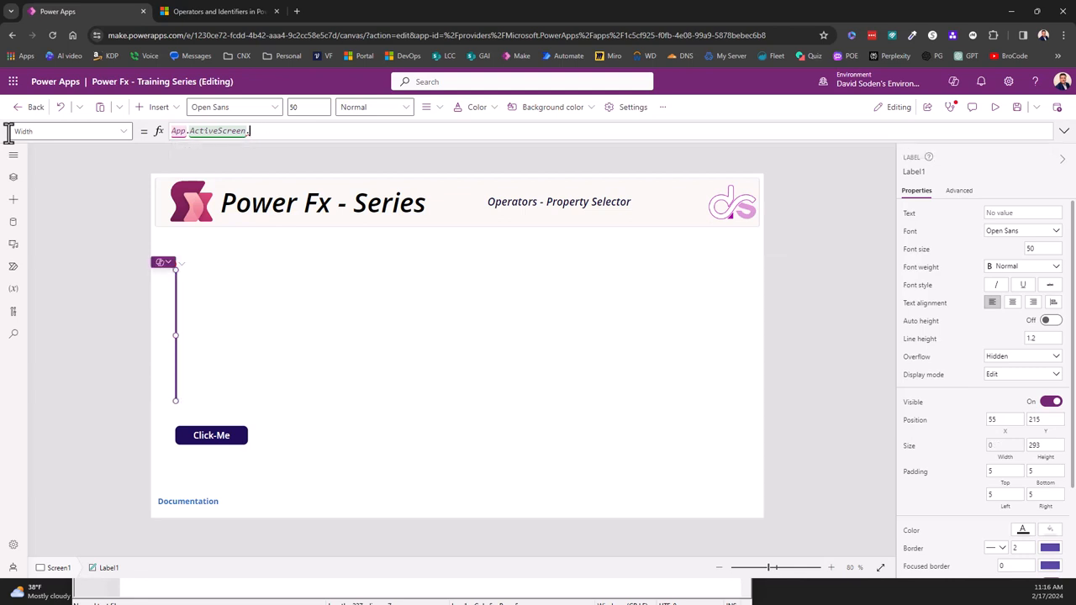
Complete the Width formula as App.ActiveScreen.Width, widening the label to 1366
type(".")
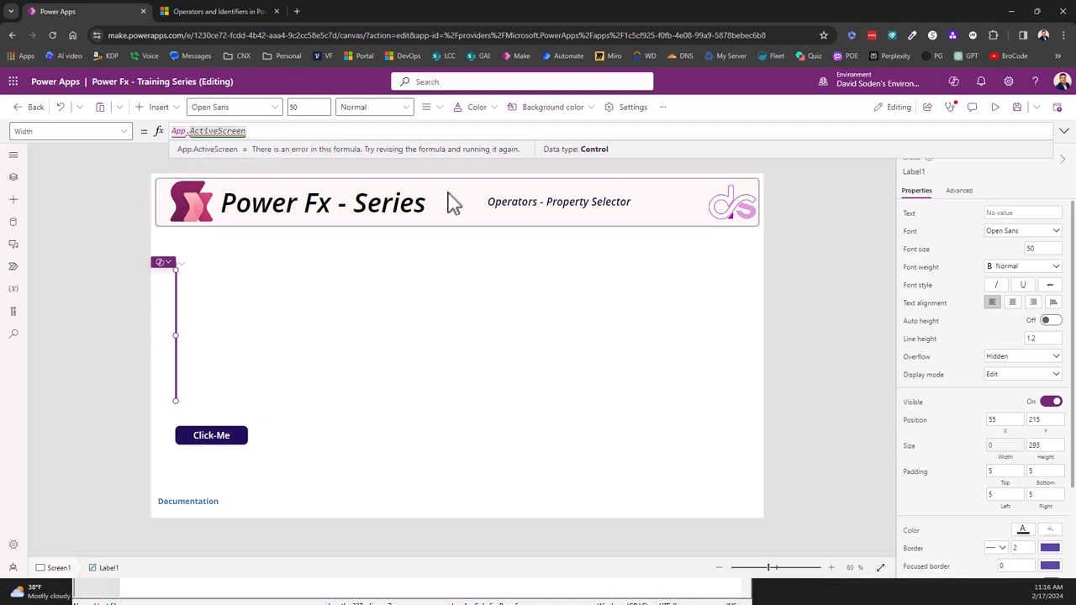
mouse_move(202, 168)
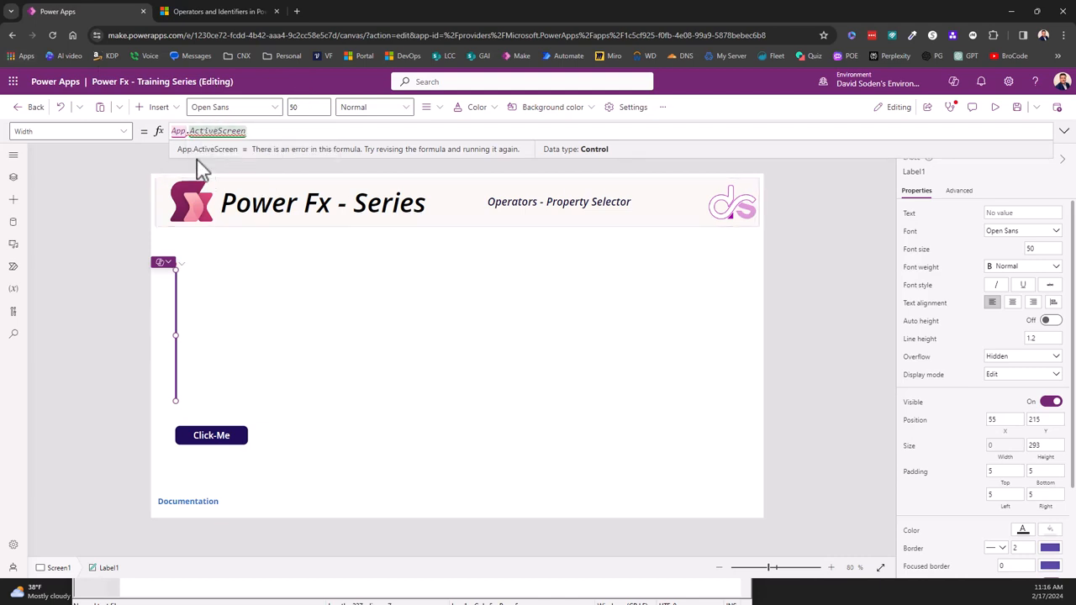
mouse_move(557, 162)
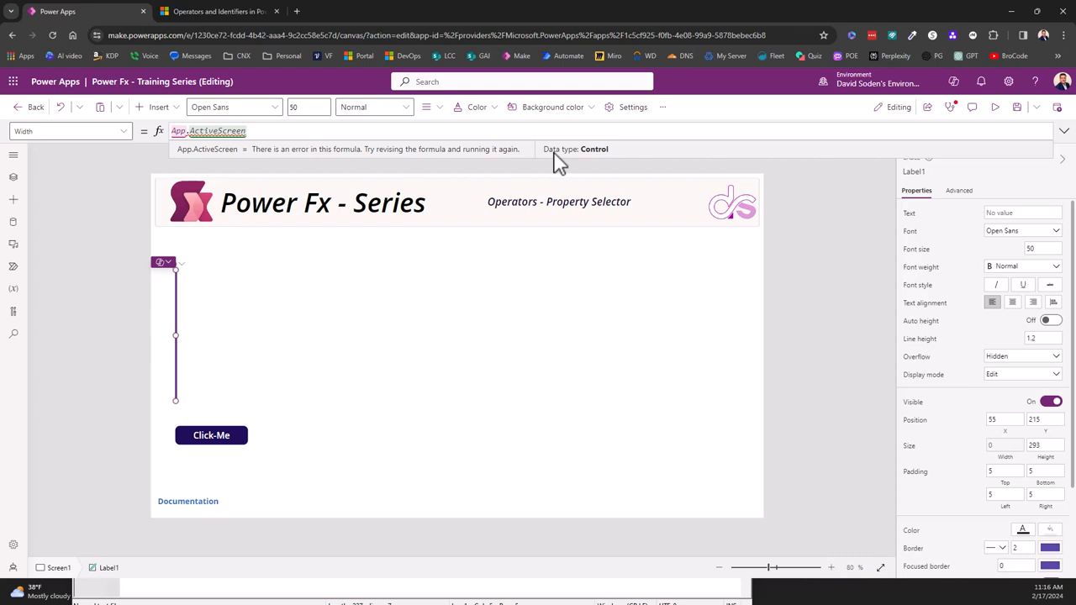
mouse_move(603, 159)
type(".")
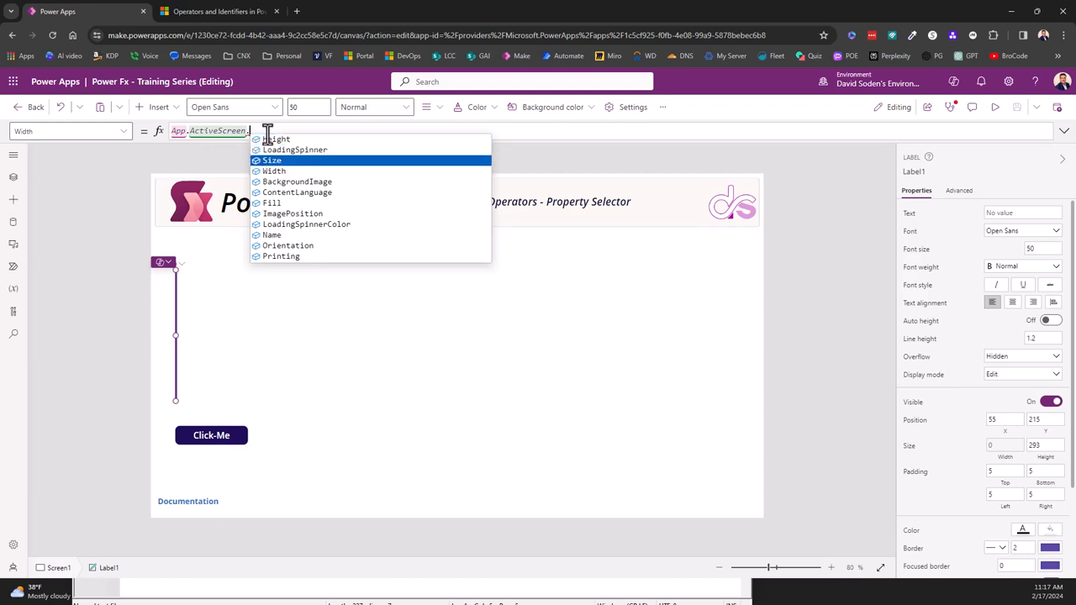
left_click(274, 171)
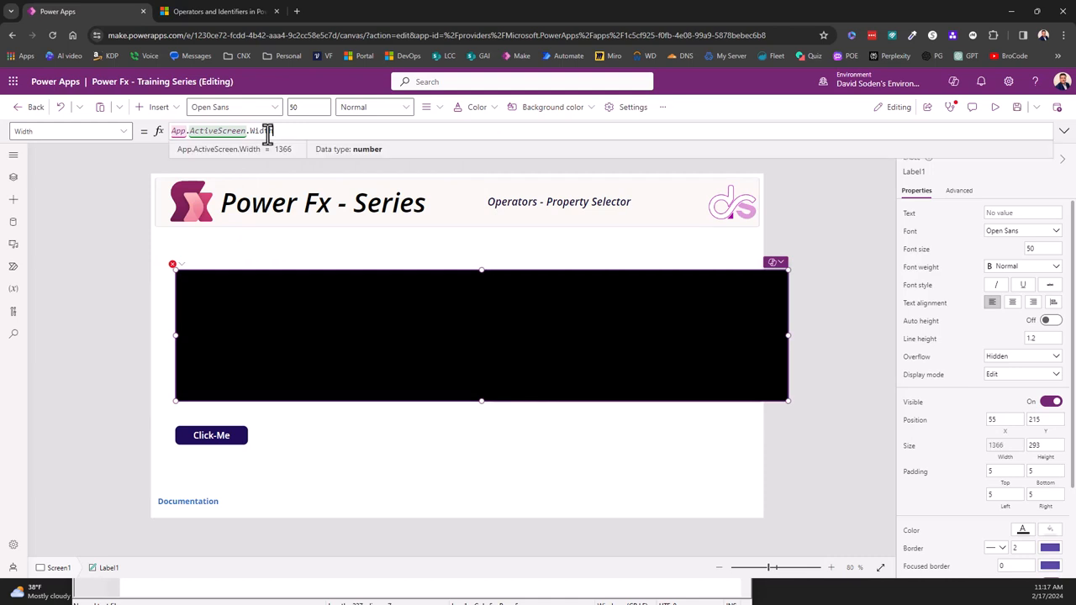
mouse_move(381, 162)
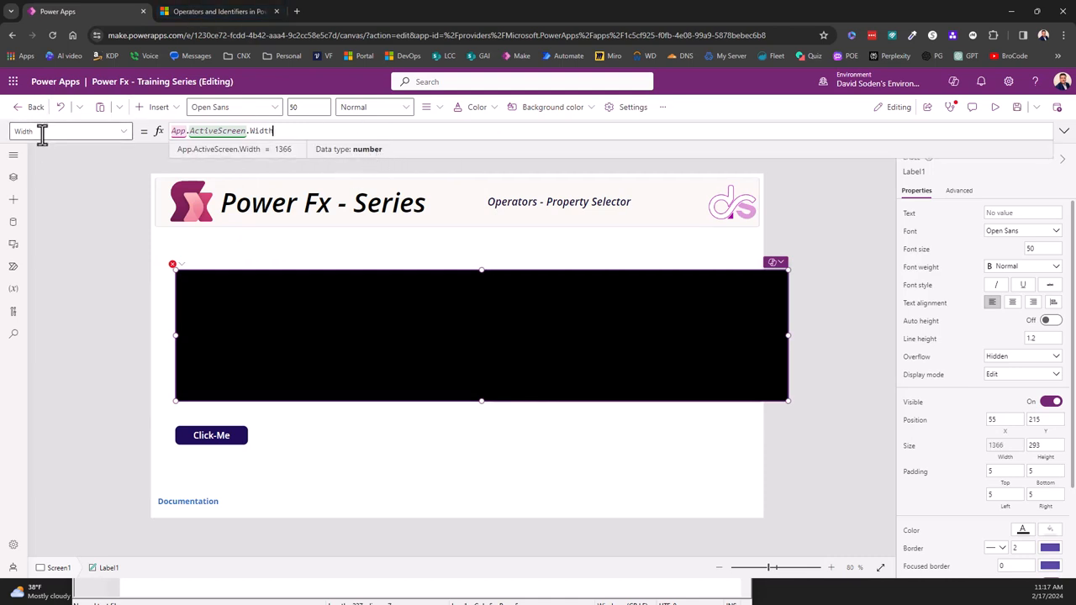
mouse_move(40, 134)
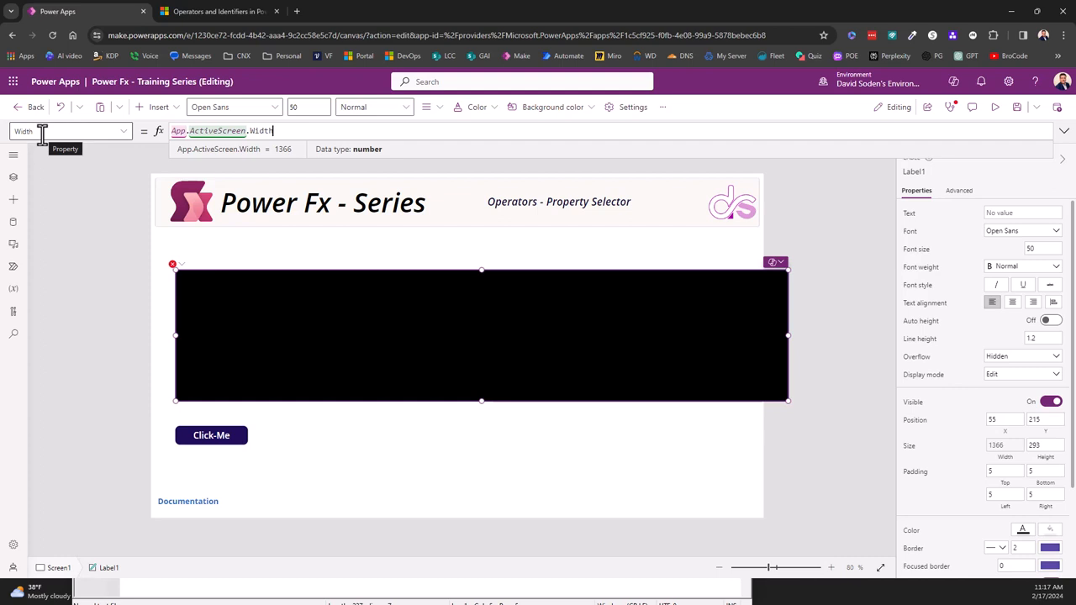